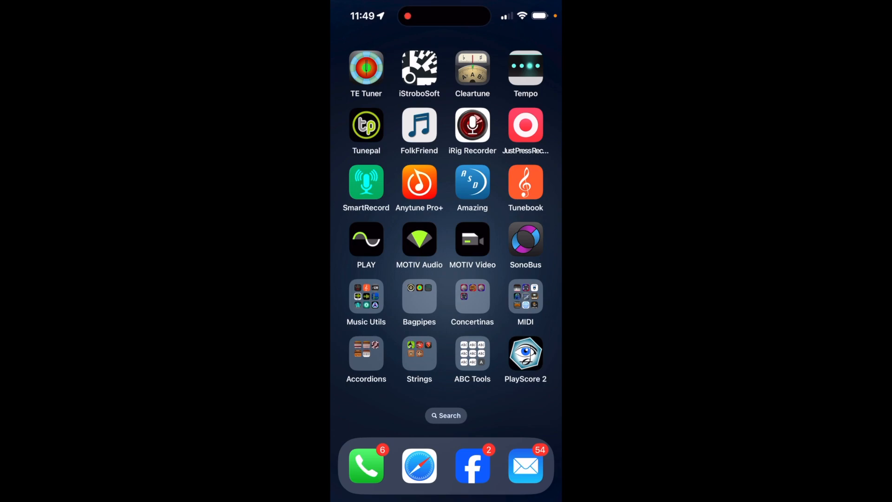
- Launch PlayScore 2 from the Home Screen into its score library
{"action": "left_click", "coordinate": [525, 353]}
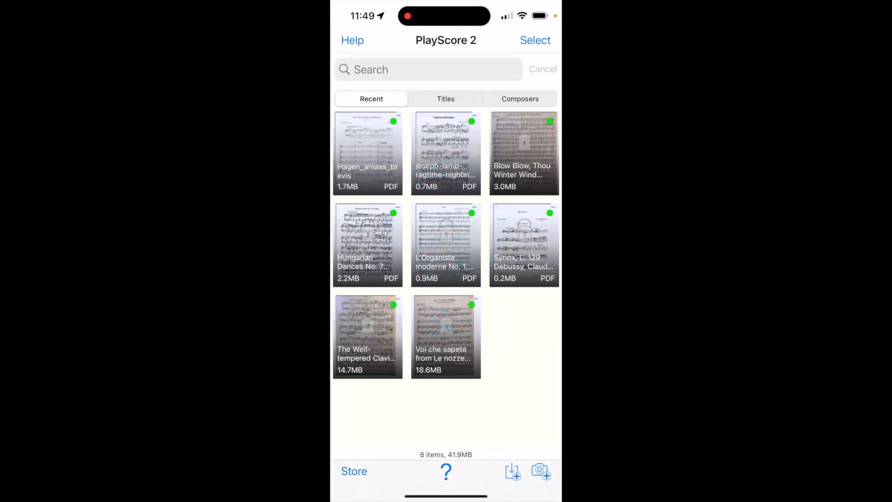
- Capture the printed tune page with the camera as a new untitled score
{"action": "left_click", "coordinate": [541, 472]}
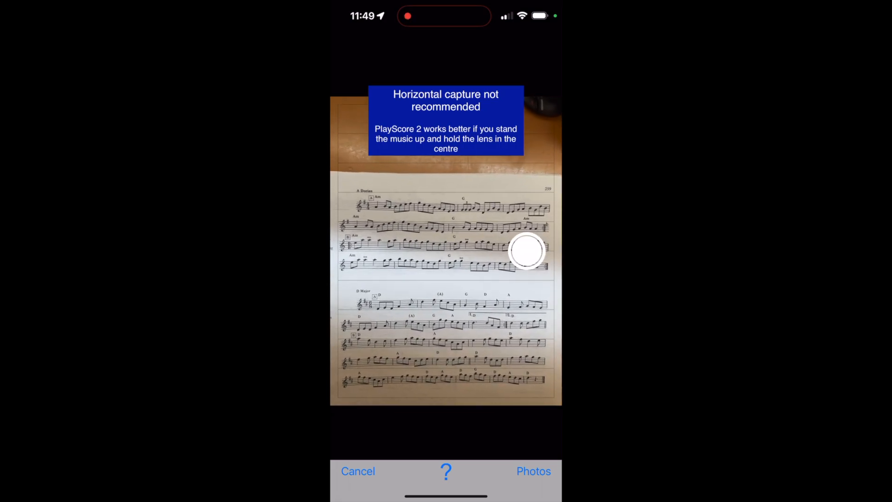
{"action": "left_click", "coordinate": [528, 252]}
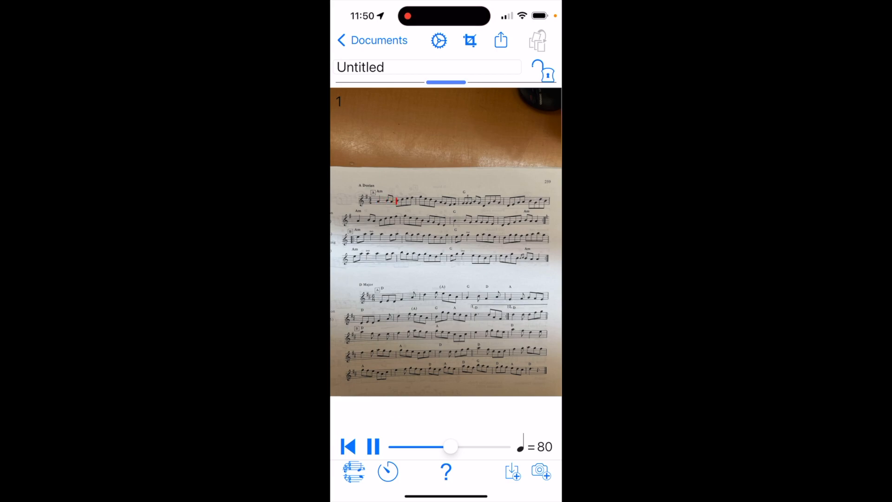
- Crop the scan to the top tune and bring up sharing for the recognised score
{"action": "left_click", "coordinate": [469, 41]}
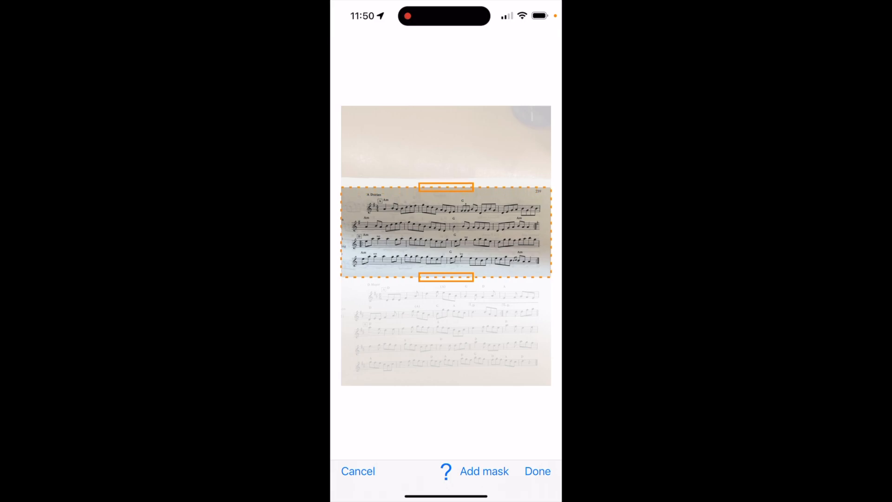
{"action": "left_click", "coordinate": [537, 471]}
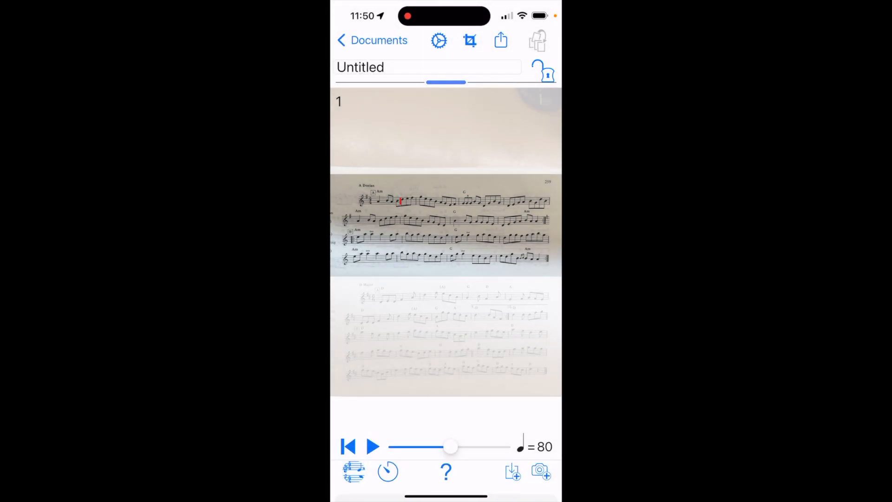
{"action": "left_click", "coordinate": [500, 40]}
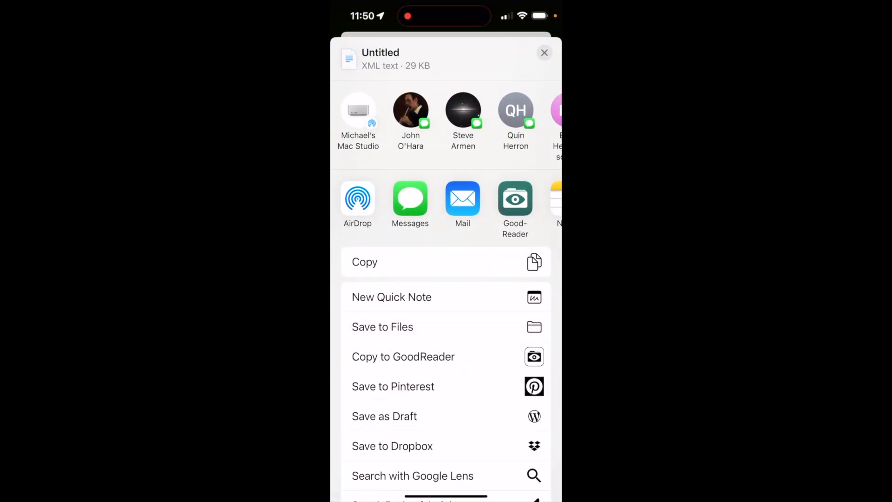
- Save the Untitled XML file to the Downloads folder in iCloud Drive
{"action": "left_click", "coordinate": [382, 327]}
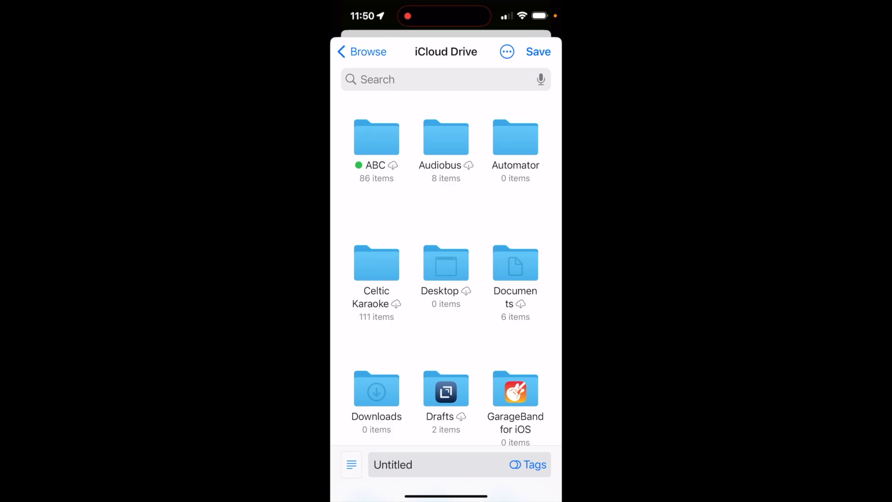
{"action": "left_click", "coordinate": [376, 390]}
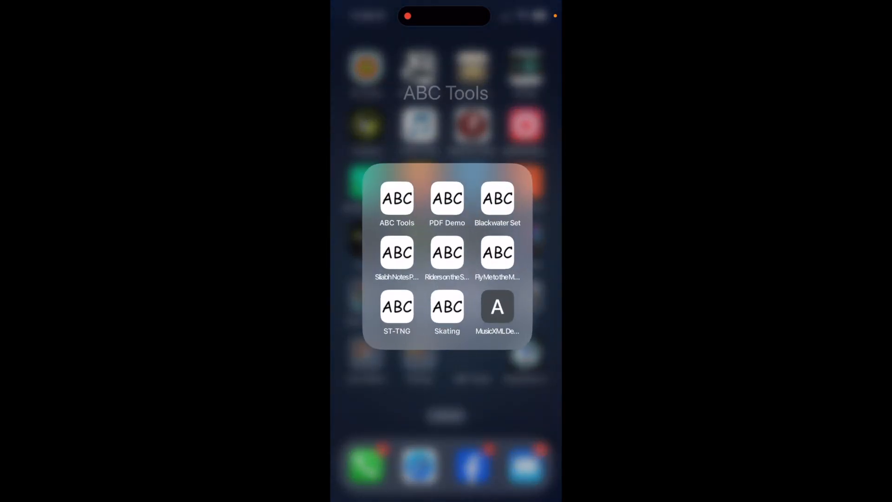
- Load the Untitled MusicXML file from Downloads into ABC Transcription Tools as ABC notation
{"action": "left_click", "coordinate": [397, 201]}
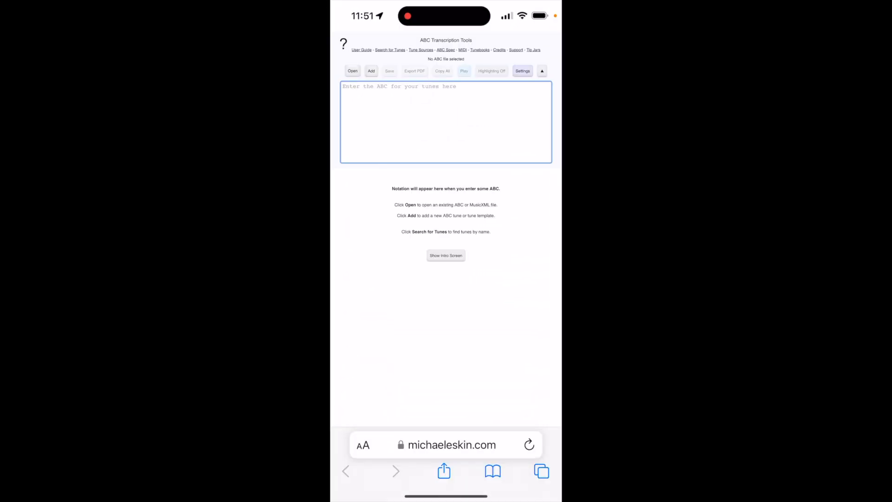
{"action": "left_click", "coordinate": [352, 71]}
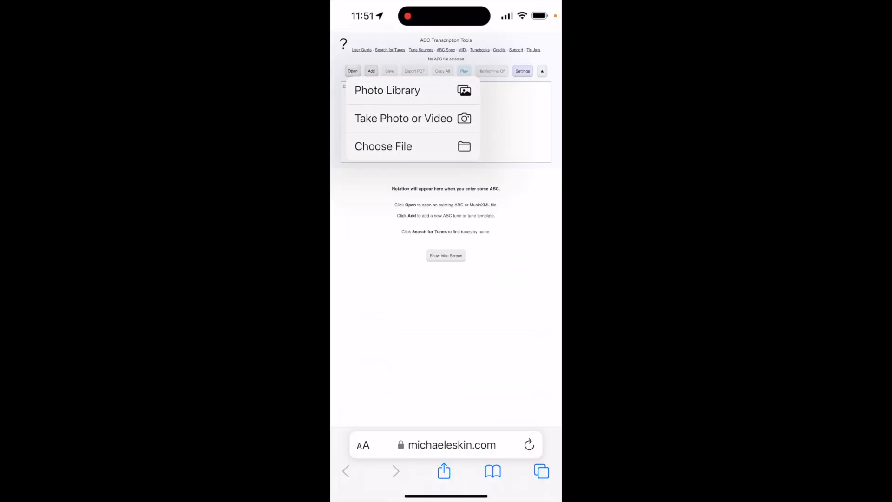
{"action": "left_click", "coordinate": [383, 147]}
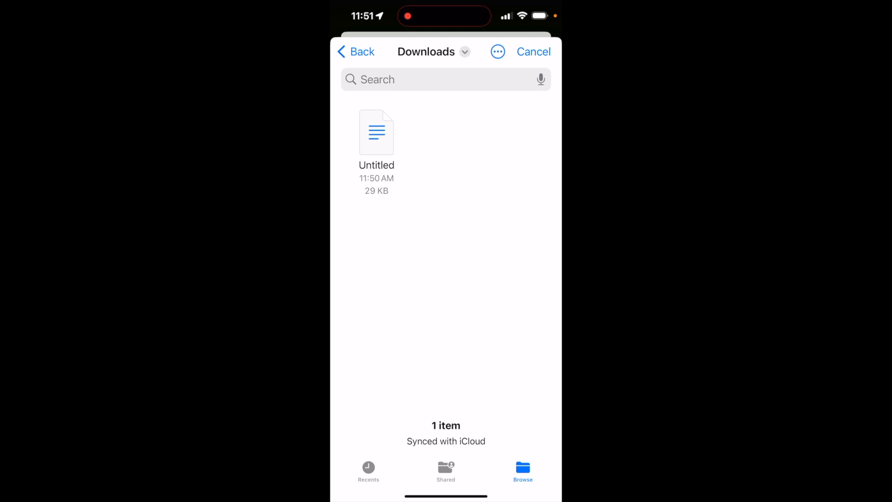
{"action": "left_click", "coordinate": [355, 52]}
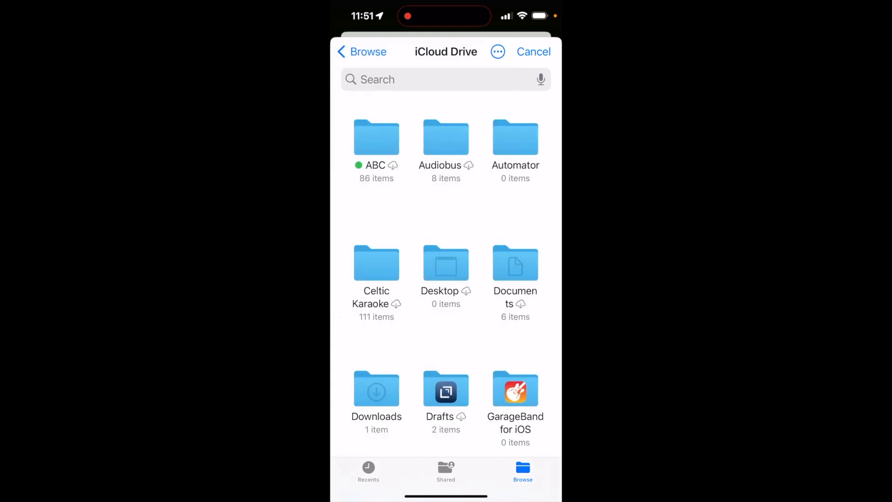
{"action": "left_click", "coordinate": [375, 390]}
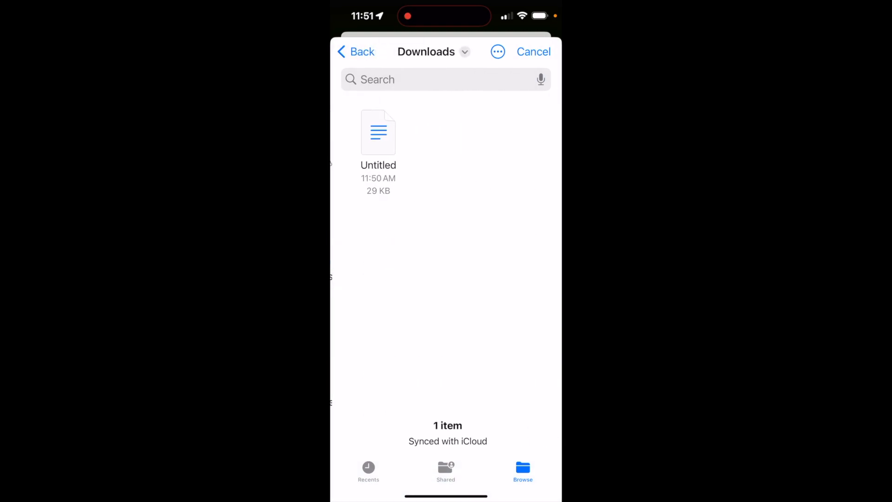
{"action": "left_click", "coordinate": [377, 132]}
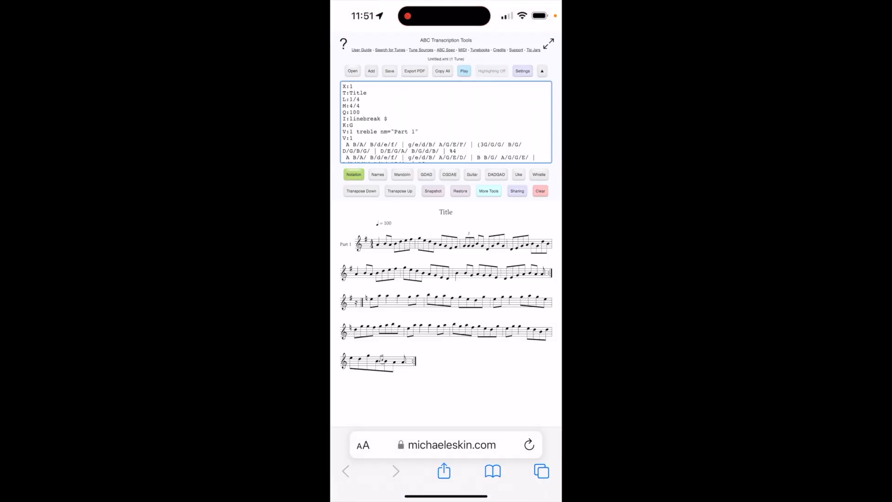
- Change the Q: tempo line from 100 to 160 and start the player
{"action": "left_click", "coordinate": [356, 111]}
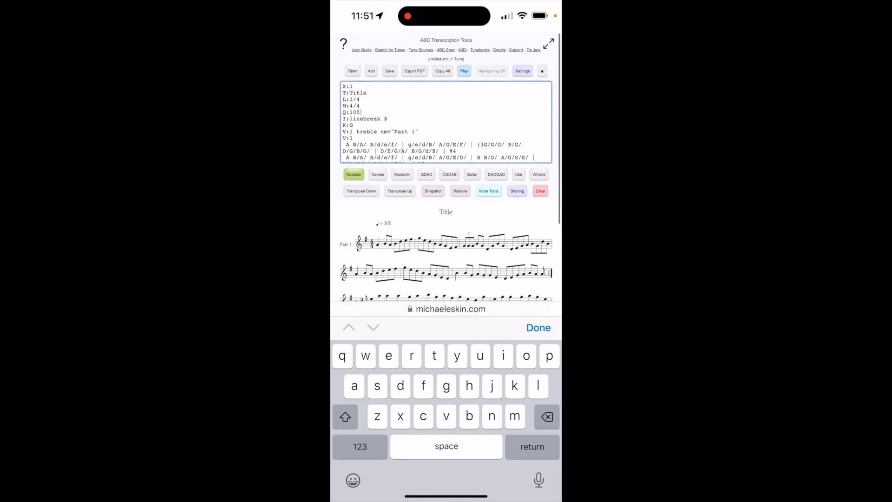
{"action": "left_click", "coordinate": [548, 42]}
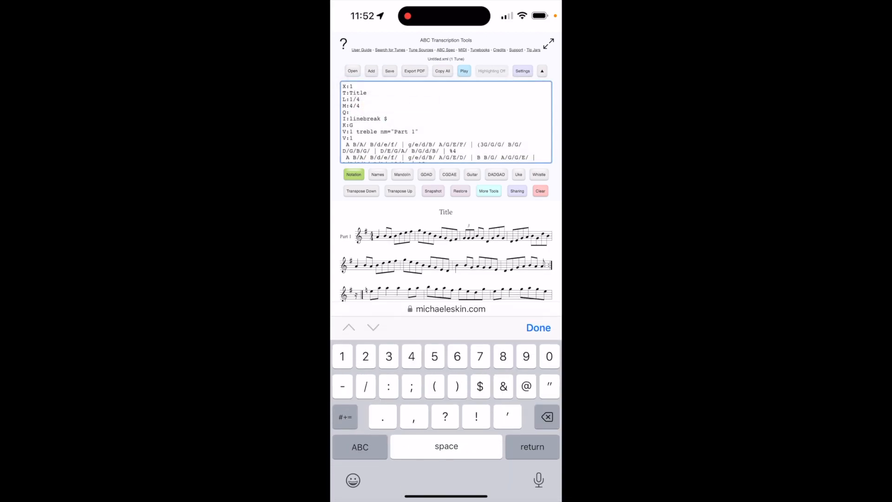
{"action": "type", "text": "160"}
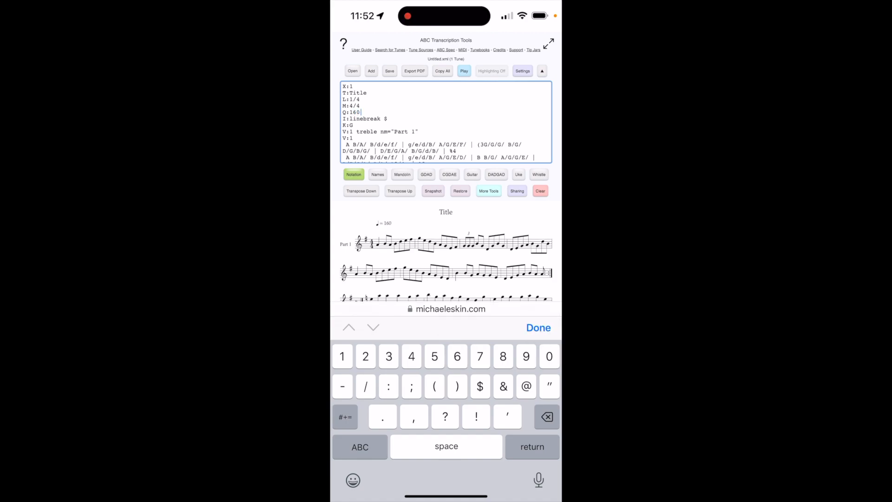
{"action": "left_click", "coordinate": [464, 71]}
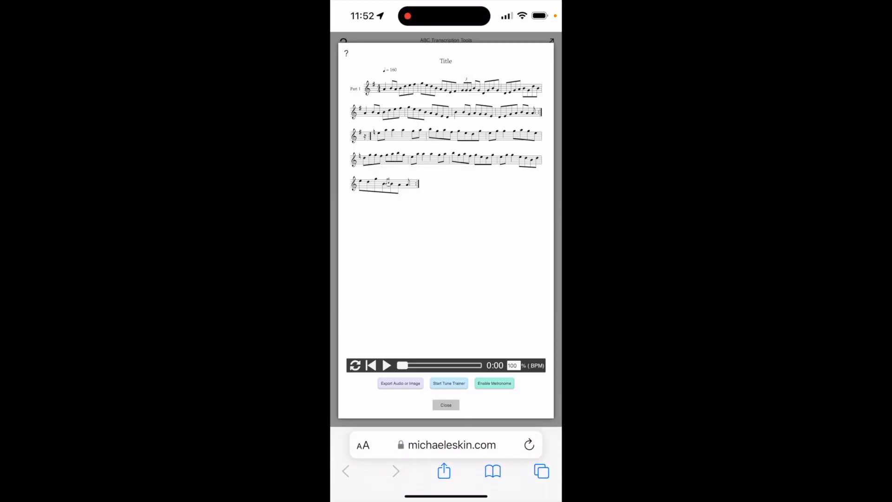
- Play the tune at 160 BPM, then return to the editor
{"action": "left_click", "coordinate": [386, 365]}
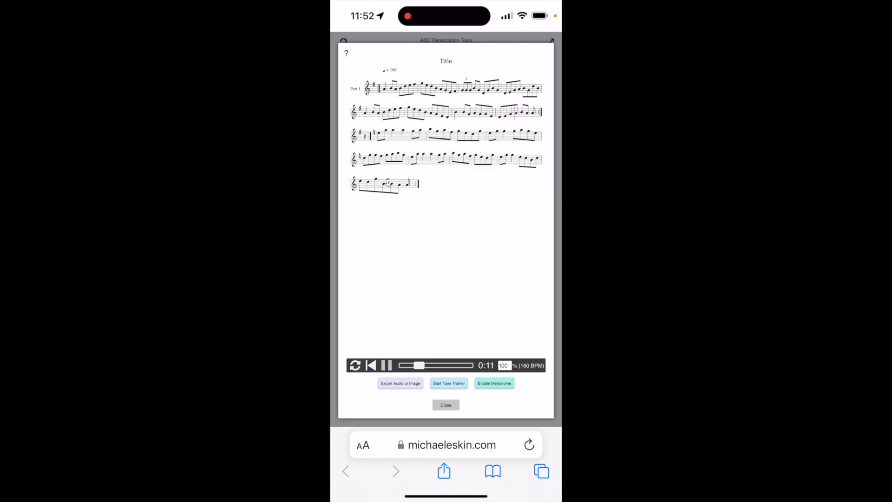
{"action": "left_click", "coordinate": [446, 405]}
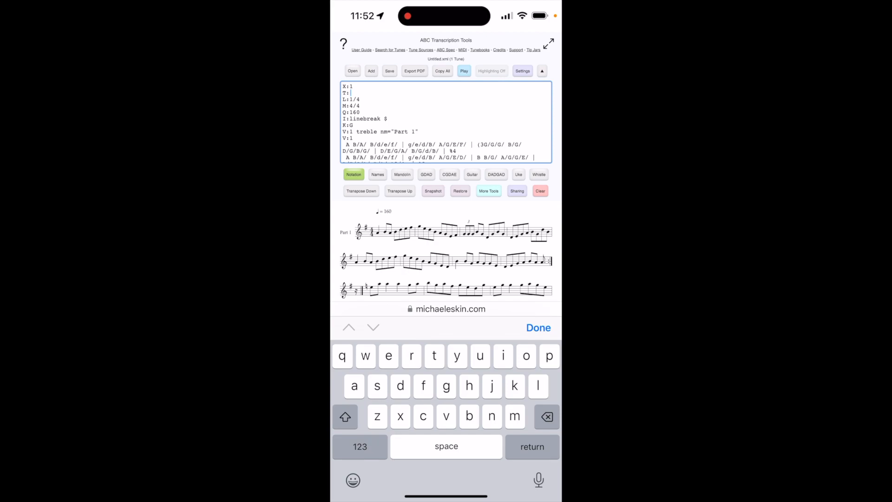
- Set the T: title line to 'Sligo Maid' and start the PDF export
{"action": "type", "text": "Sli"}
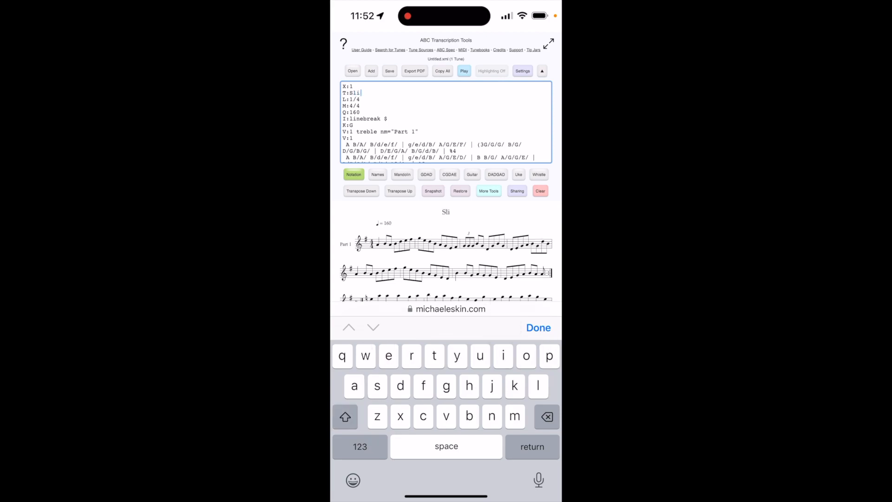
{"action": "type", "text": "go M"}
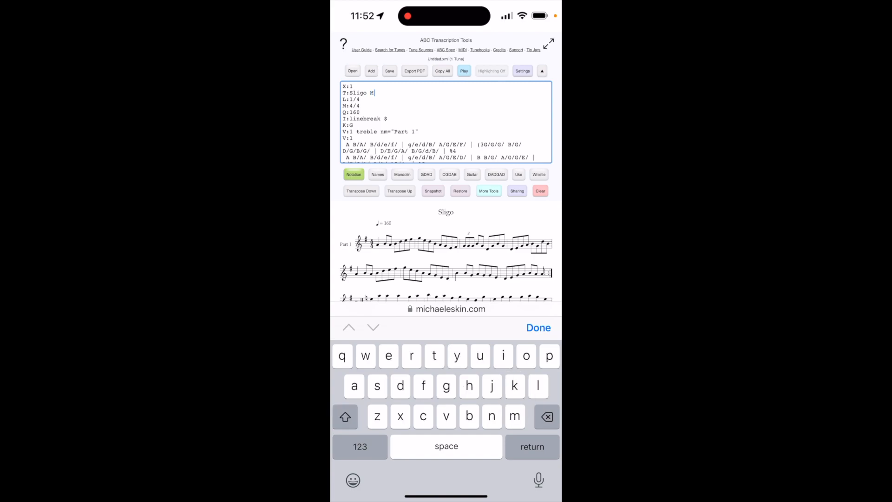
{"action": "type", "text": "aid"}
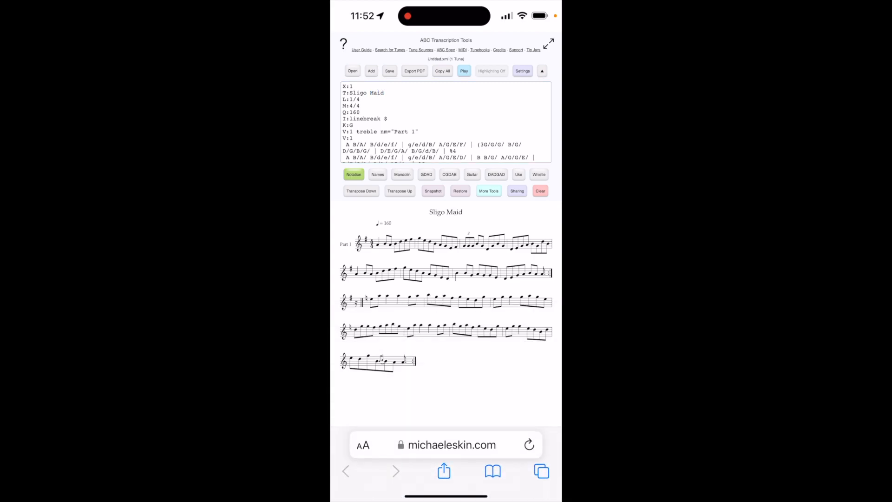
{"action": "left_click", "coordinate": [414, 71]}
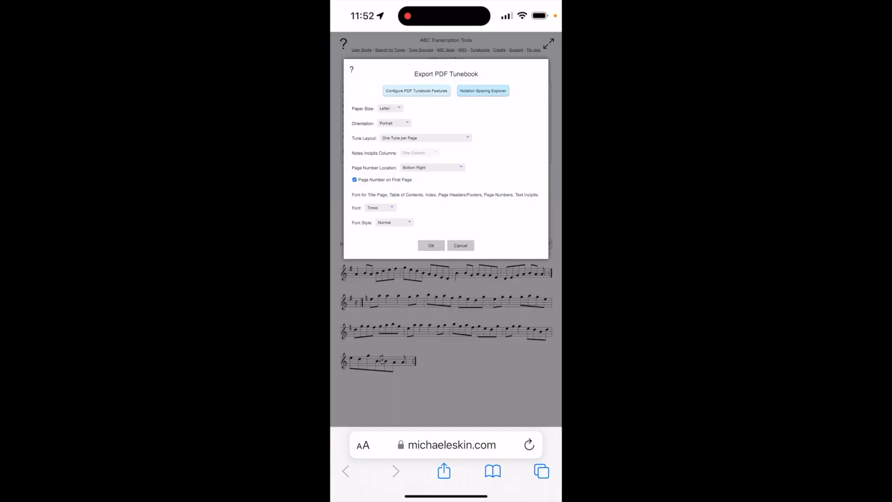
- Export with default layout and file name, downloading the one-page Untitled.pdf
{"action": "left_click", "coordinate": [431, 246]}
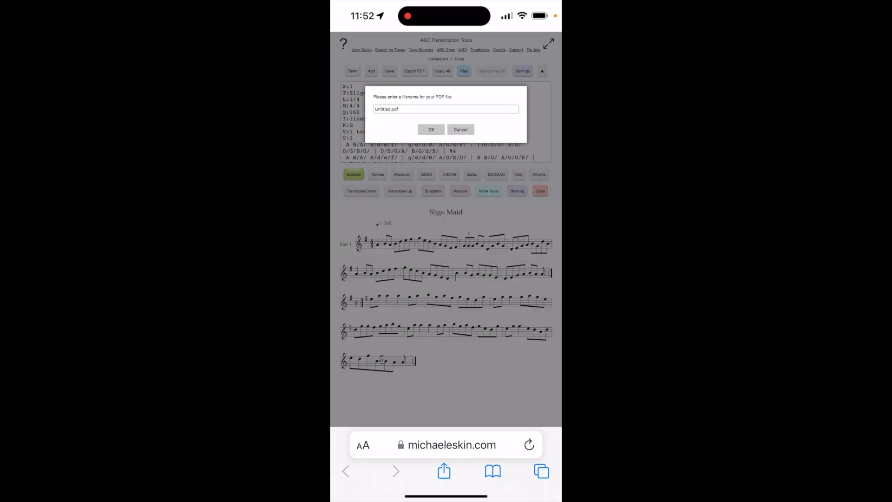
{"action": "left_click", "coordinate": [431, 129]}
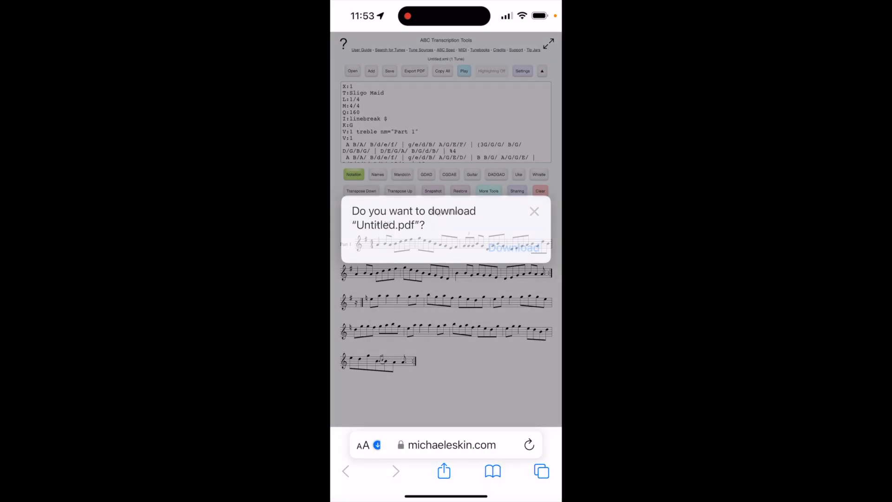
{"action": "left_click", "coordinate": [514, 247]}
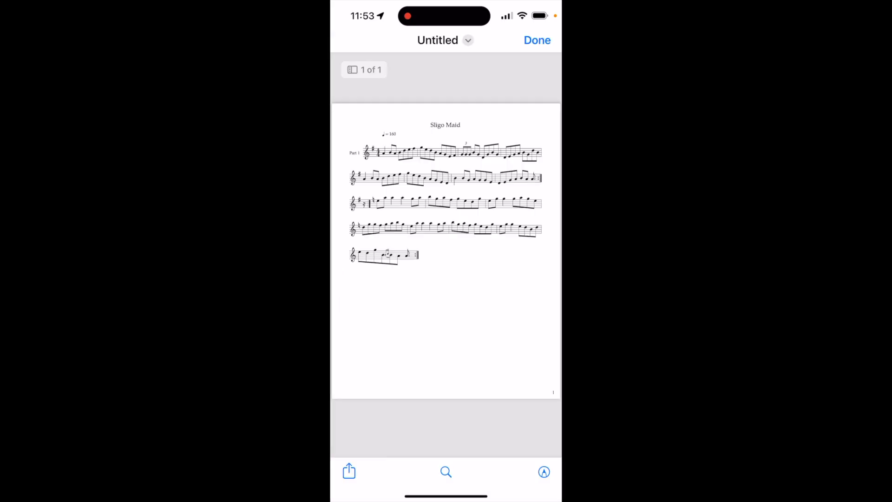